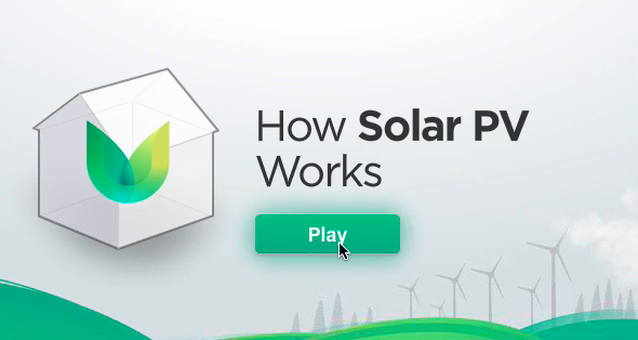
# Step: Start the How Solar PV Works presentation from its title screen with Play
pyautogui.click(332, 232)
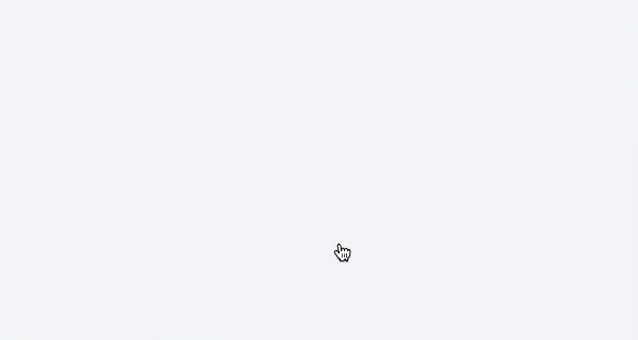